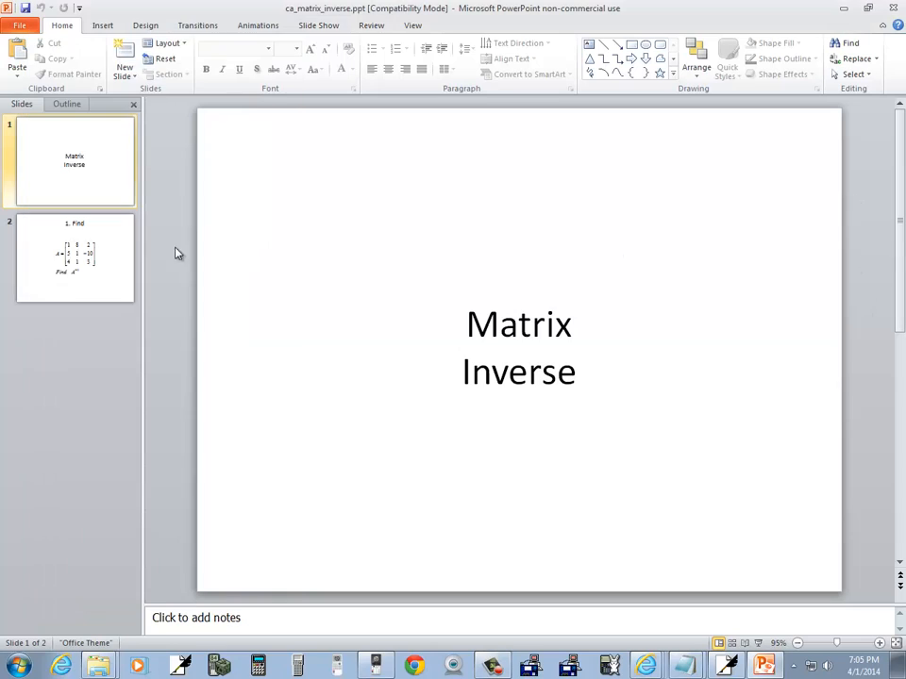
Step: Bring the blank Free Notes page to the front from the taskbar
click(74, 258)
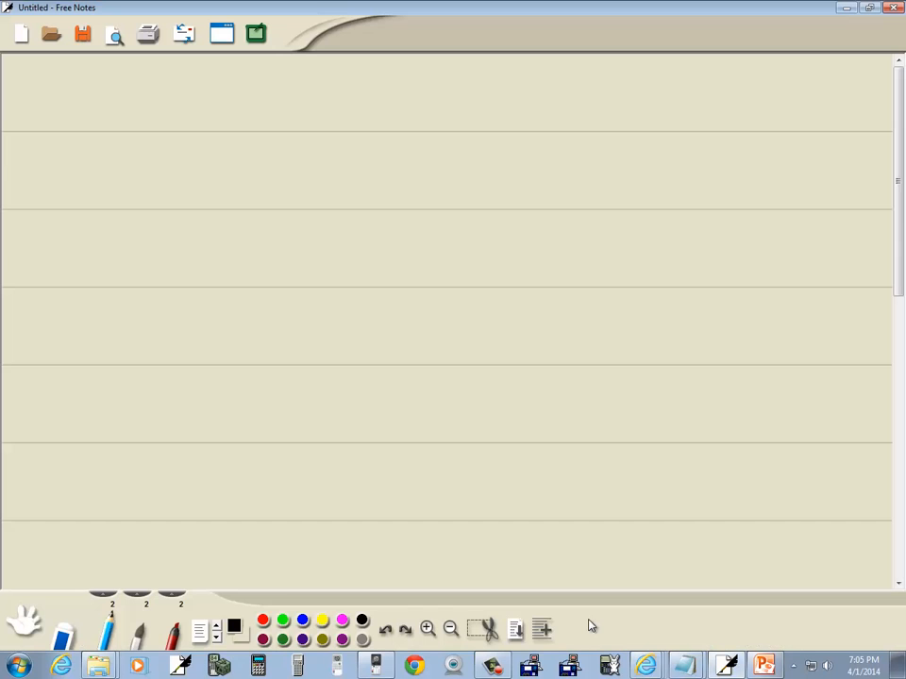
Step: Handwrite A = [1 8 2; 5 1 −10; 4 1 3] labelled M1, then switch to the HP Prime emulator
click(147, 140)
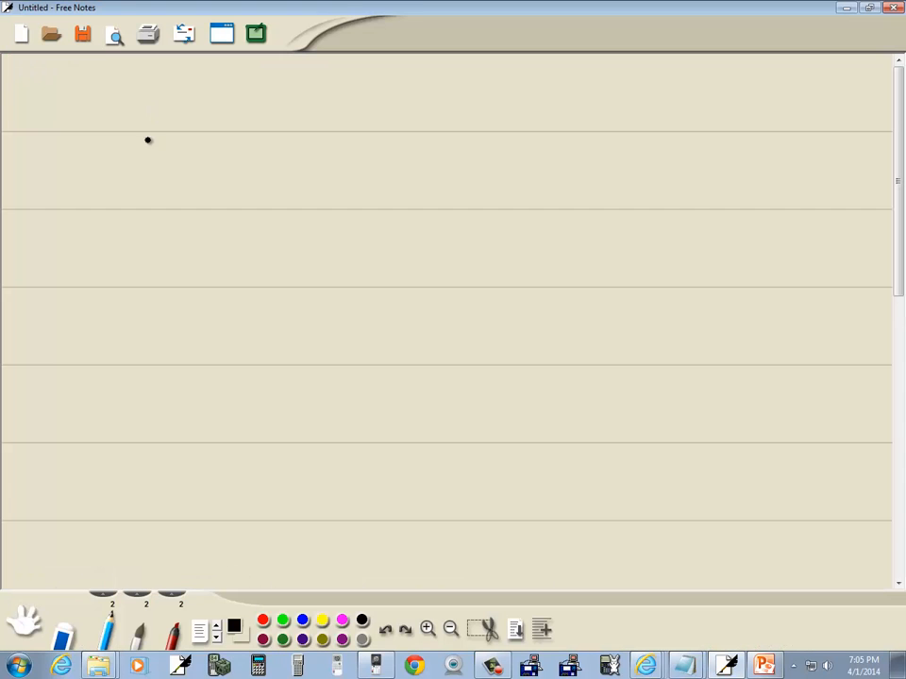
drag(147, 127, 212, 180)
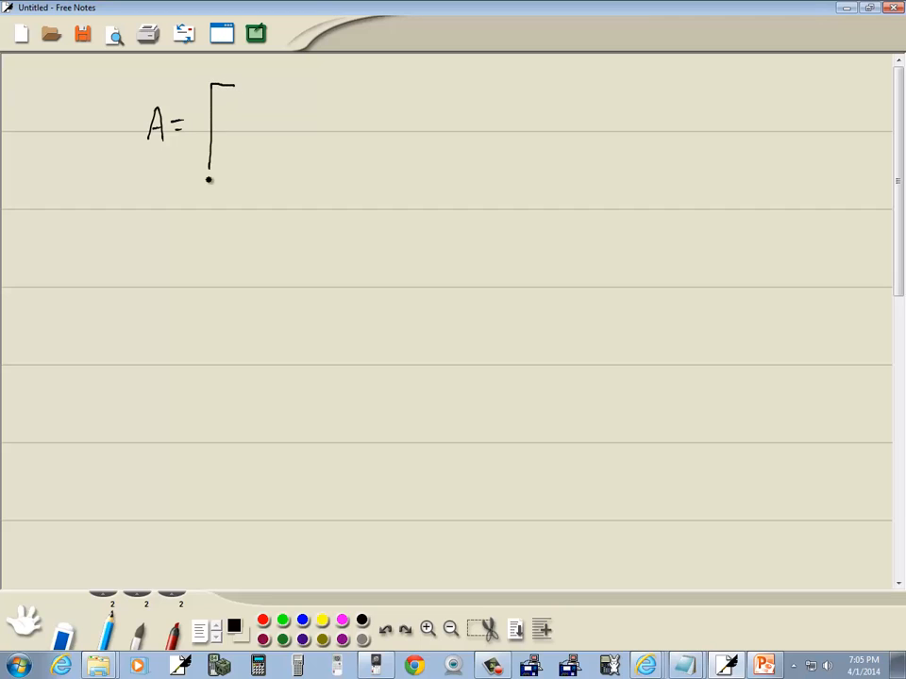
drag(210, 179, 231, 180)
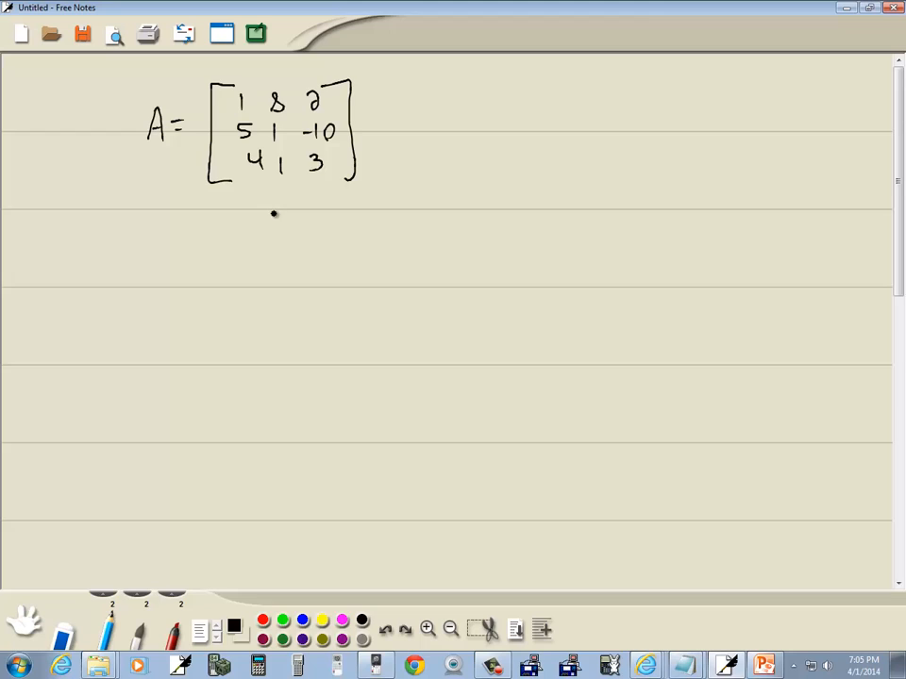
drag(269, 213, 302, 215)
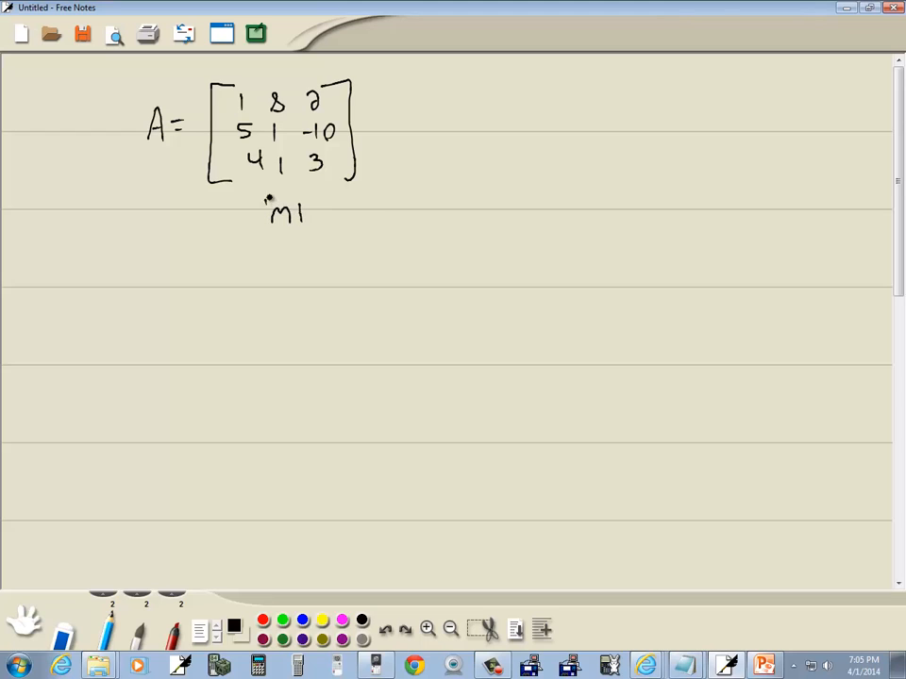
key(alt+tab)
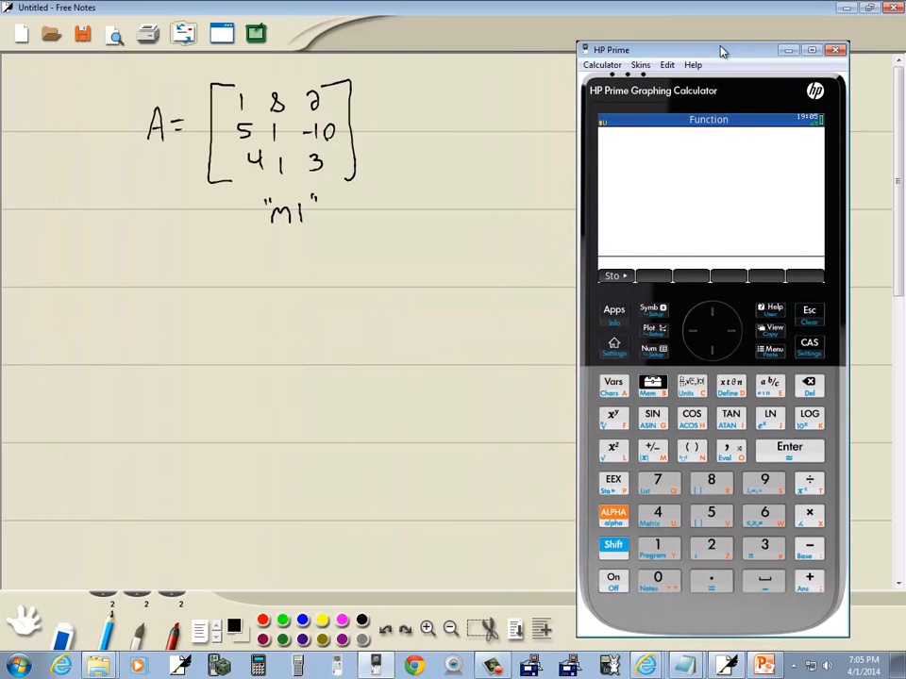
Step: Open the calculator's Matrices catalog listing M1 through M9
click(614, 312)
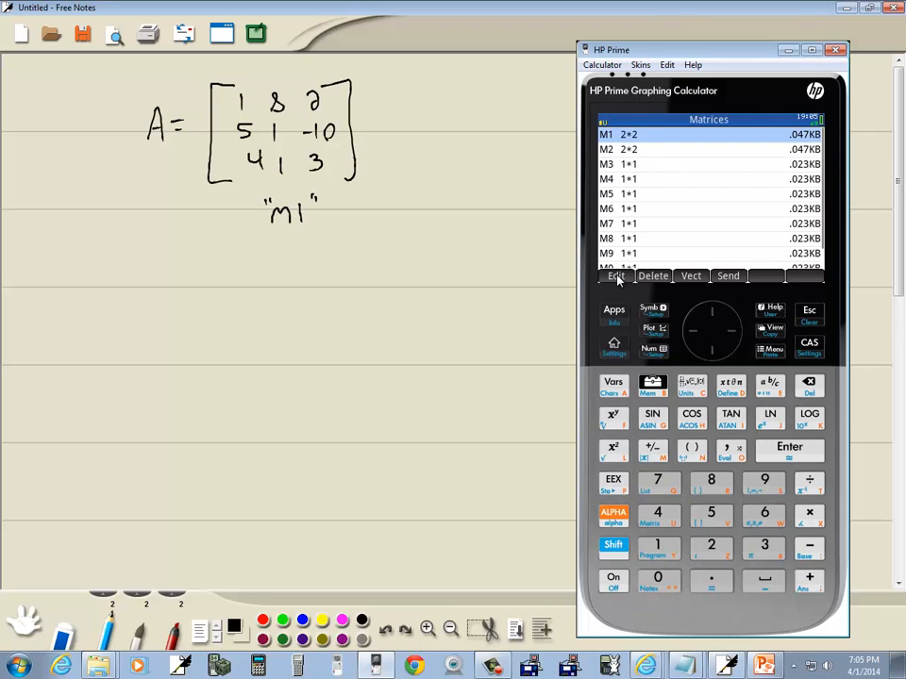
Step: Enter rows 1 8 2, 5 1 −10, 4 1 3 into matrix M1
click(626, 275)
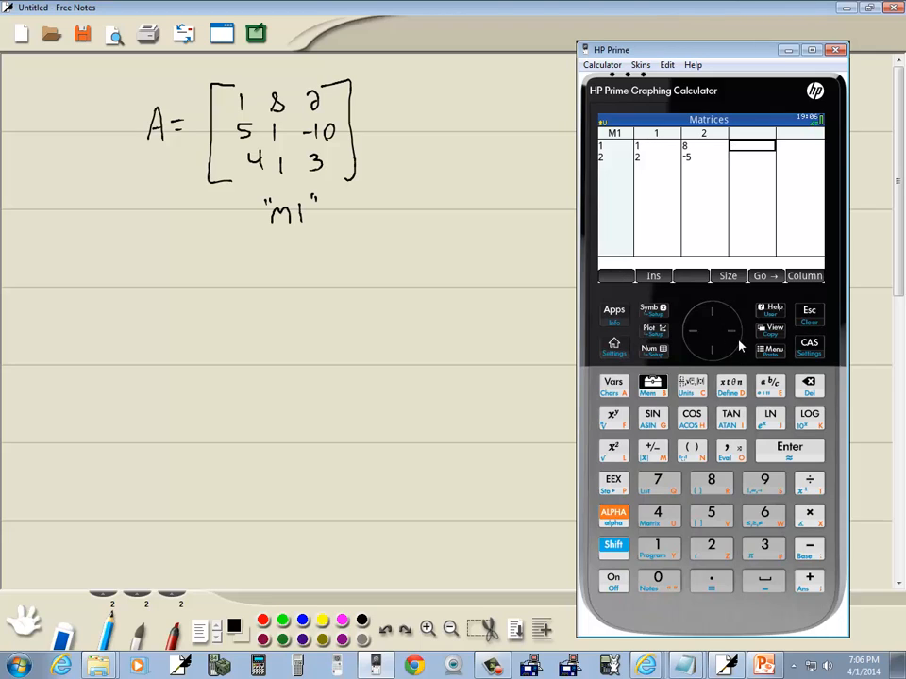
click(712, 547)
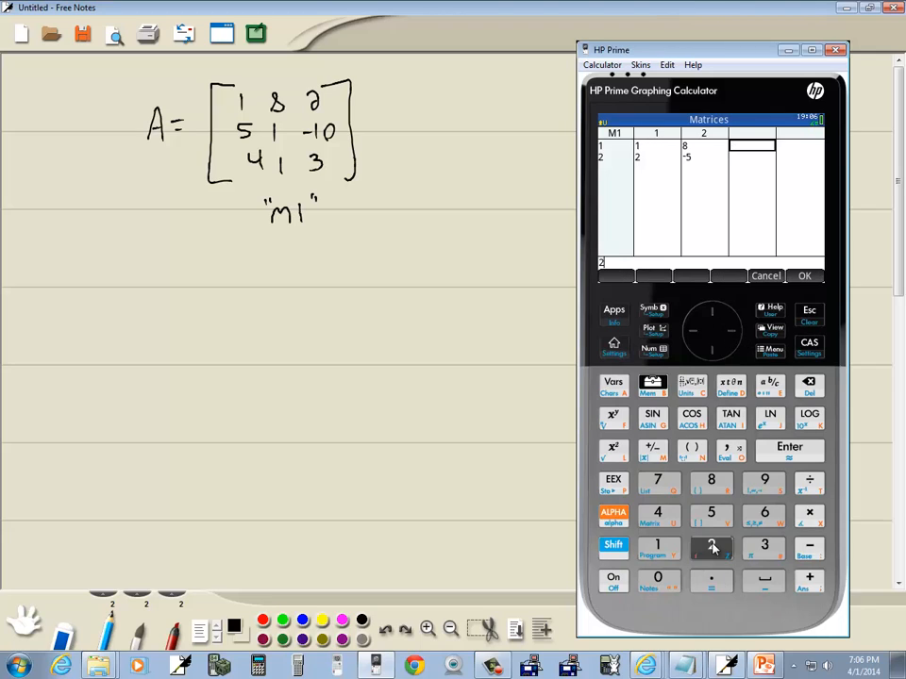
key(Enter)
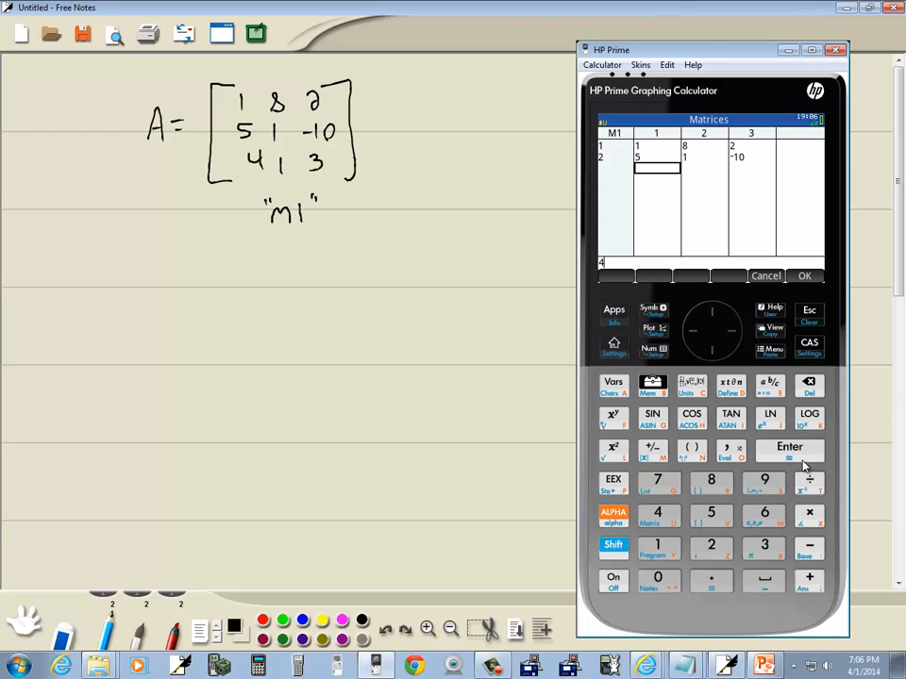
click(790, 446)
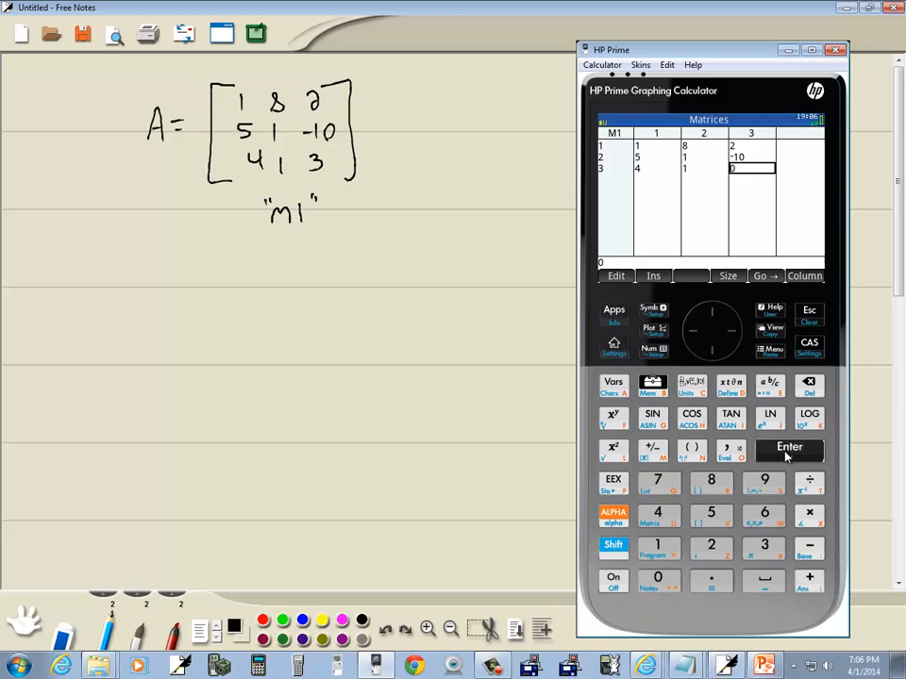
click(789, 447)
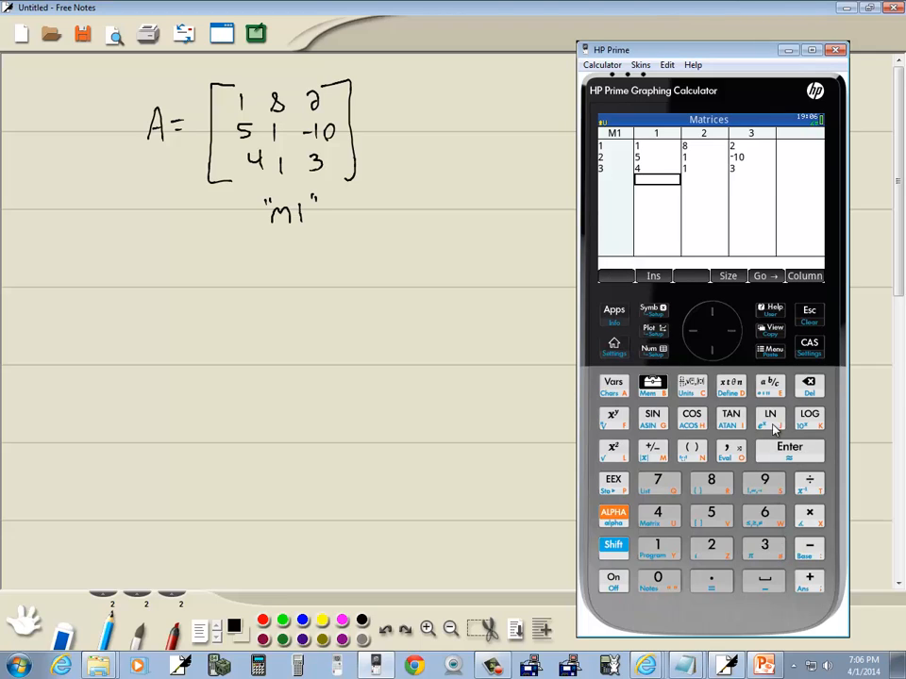
mouse_move(701, 165)
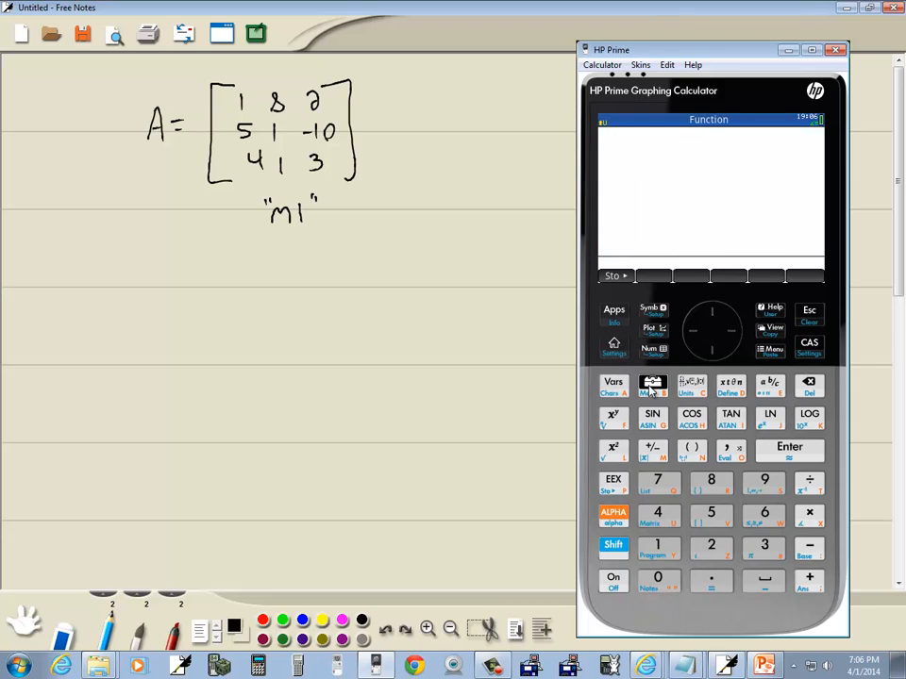
mouse_move(654, 481)
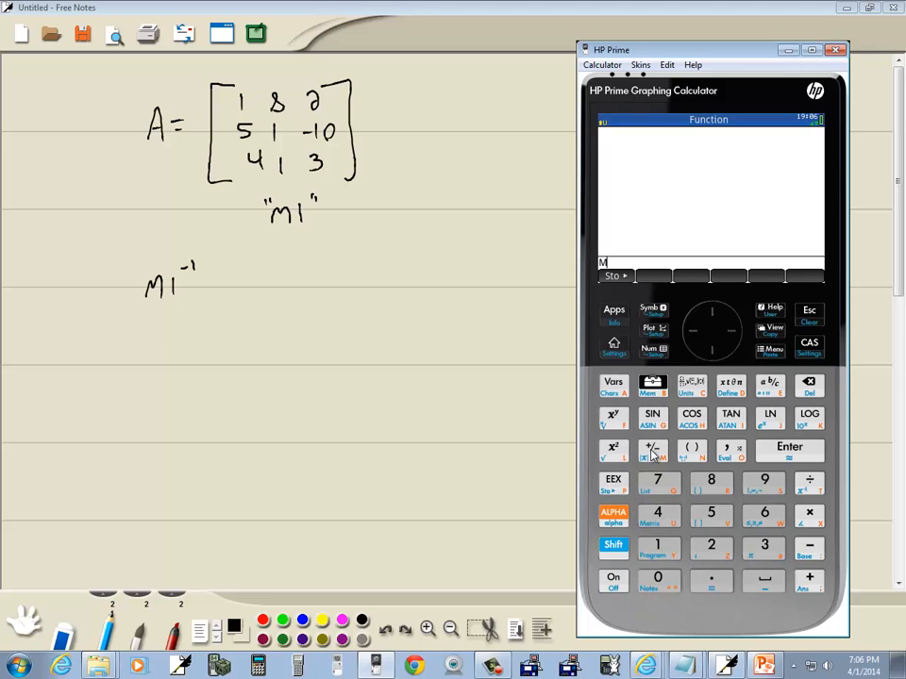
Step: Key in M1 and apply the inverse to evaluate M1⁻¹ on the home screen
click(657, 545)
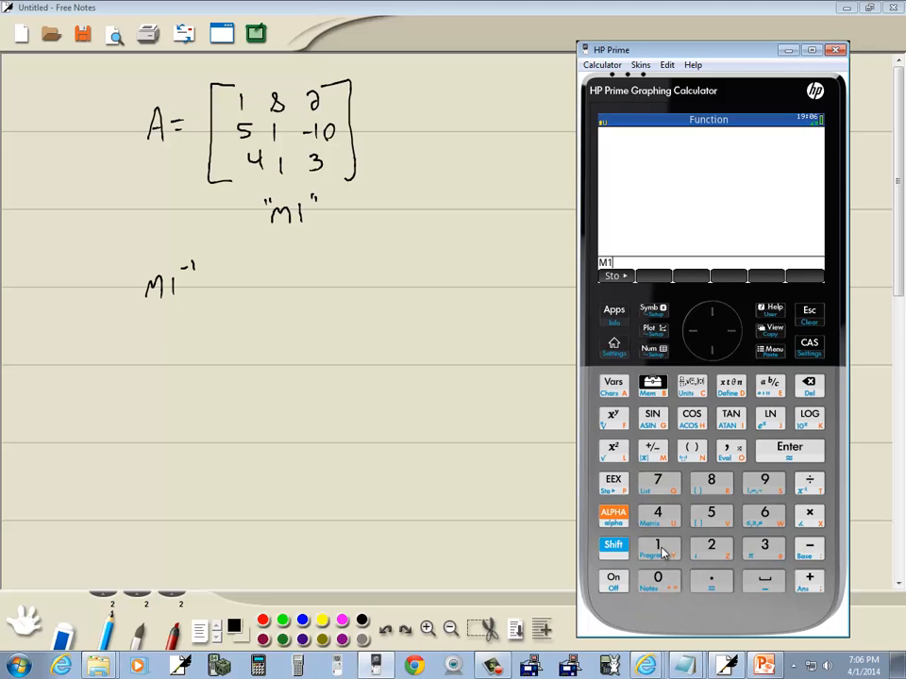
mouse_move(814, 494)
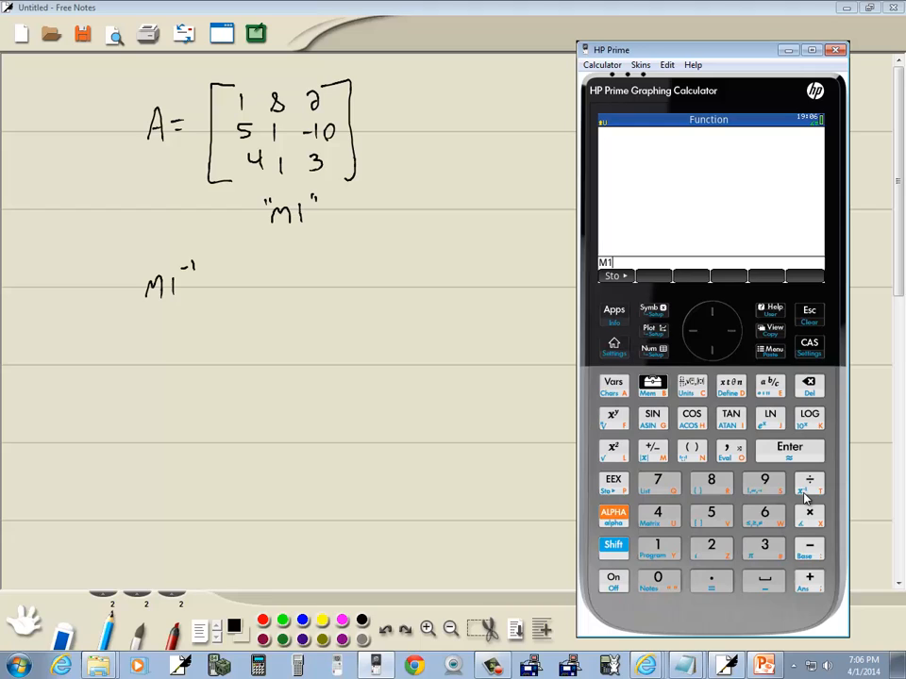
click(613, 545)
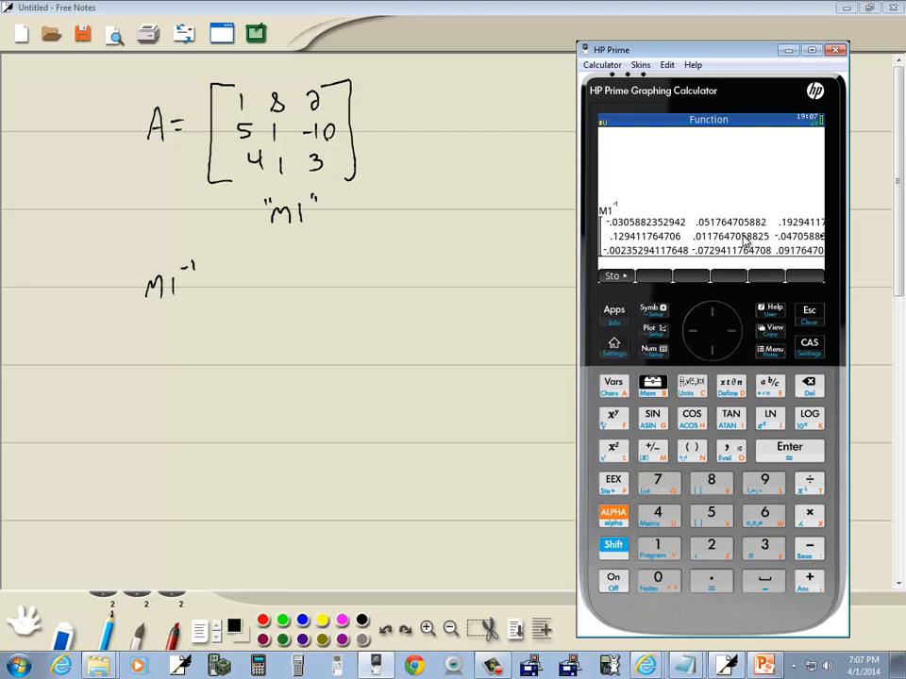
mouse_move(824, 246)
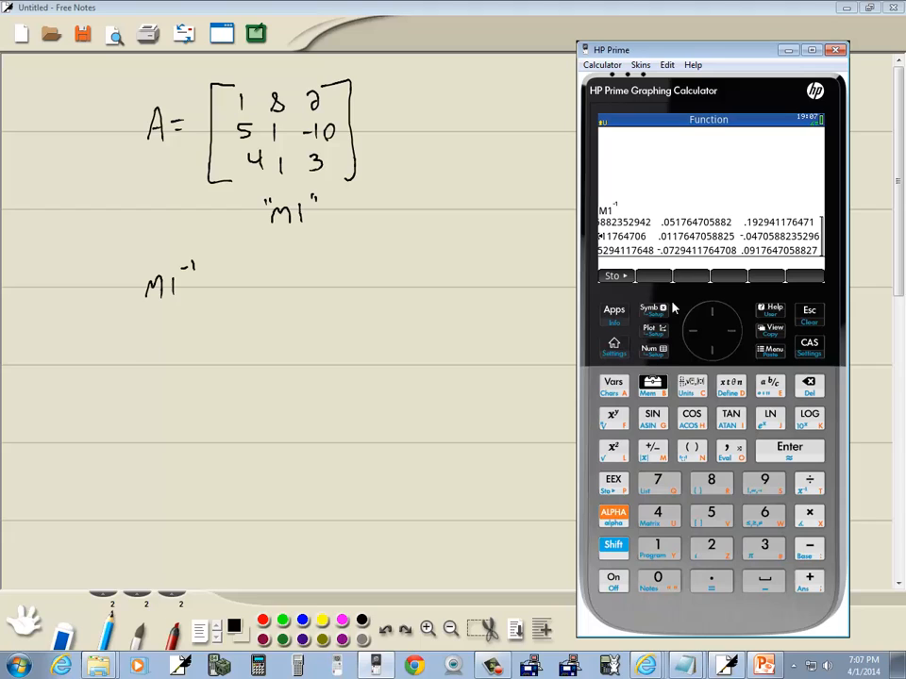
mouse_move(699, 335)
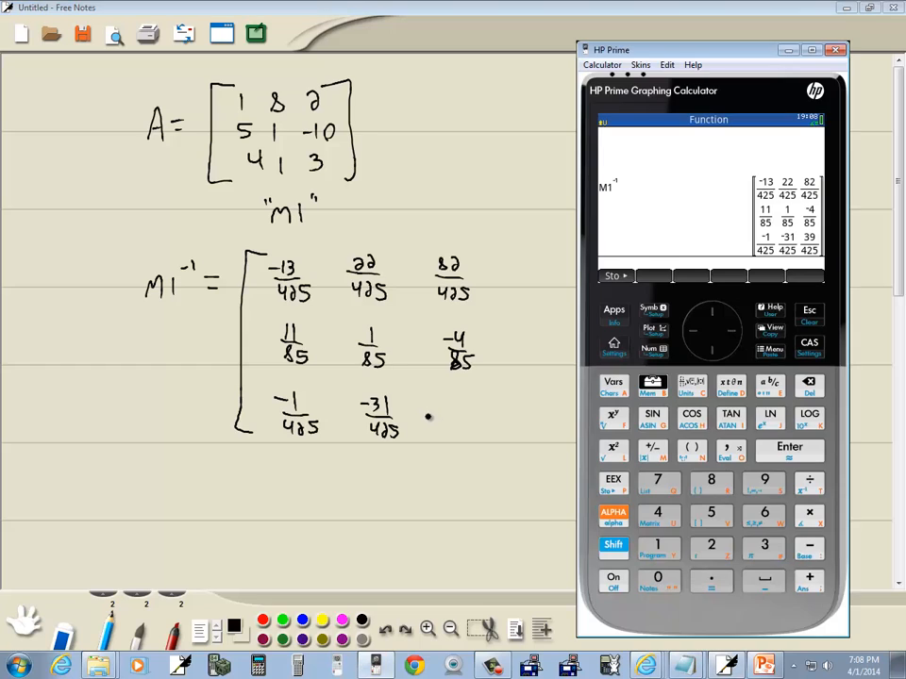
Step: Put away the calculator emulator to view the handwritten notes
click(834, 50)
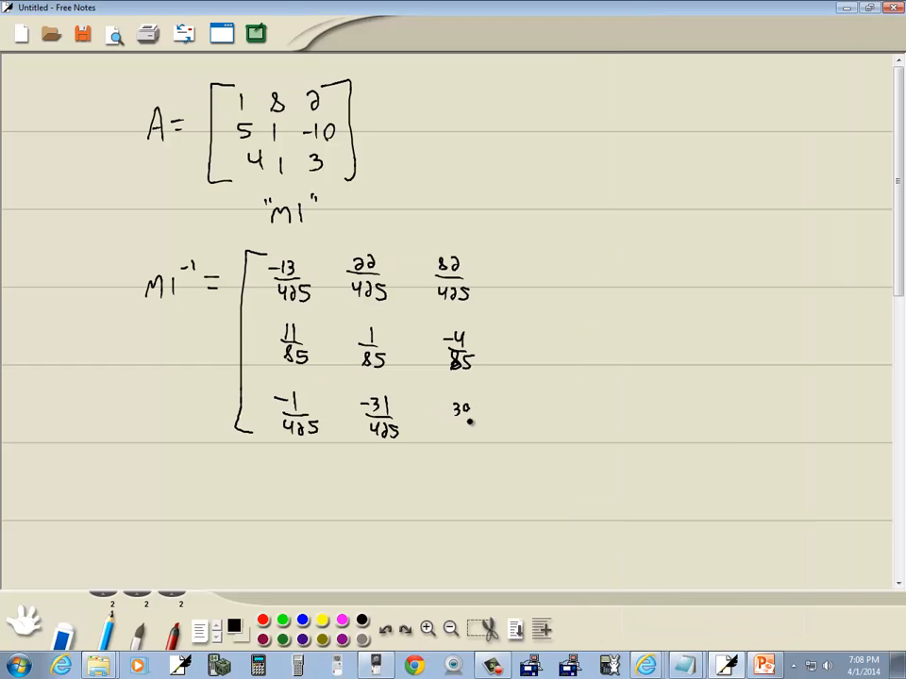